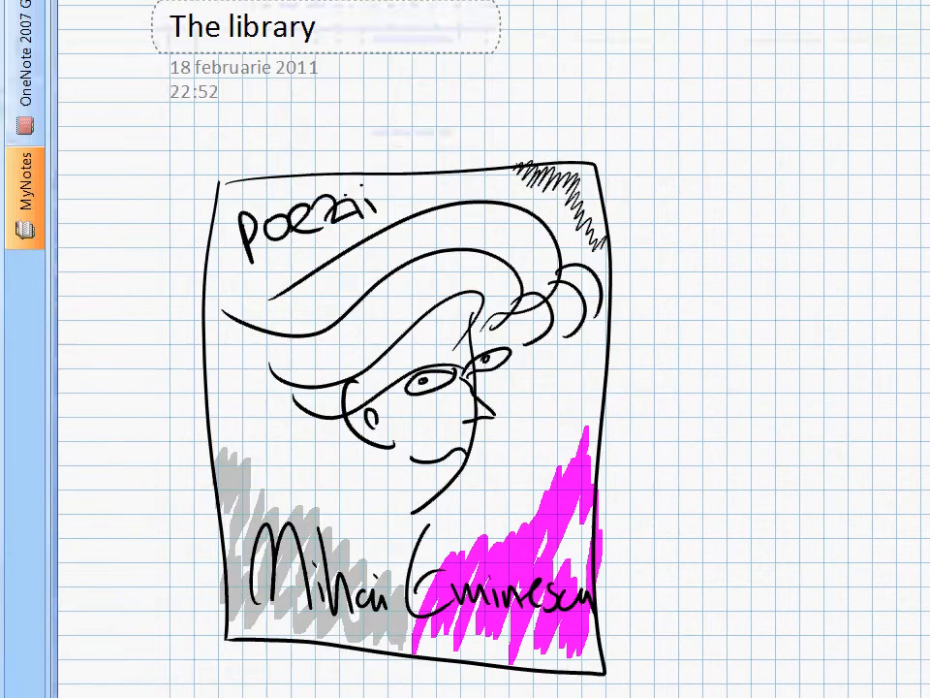
- Scroll the blank Inkscape canvas into view before pasting the OneNote drawing
scroll(down, 3)
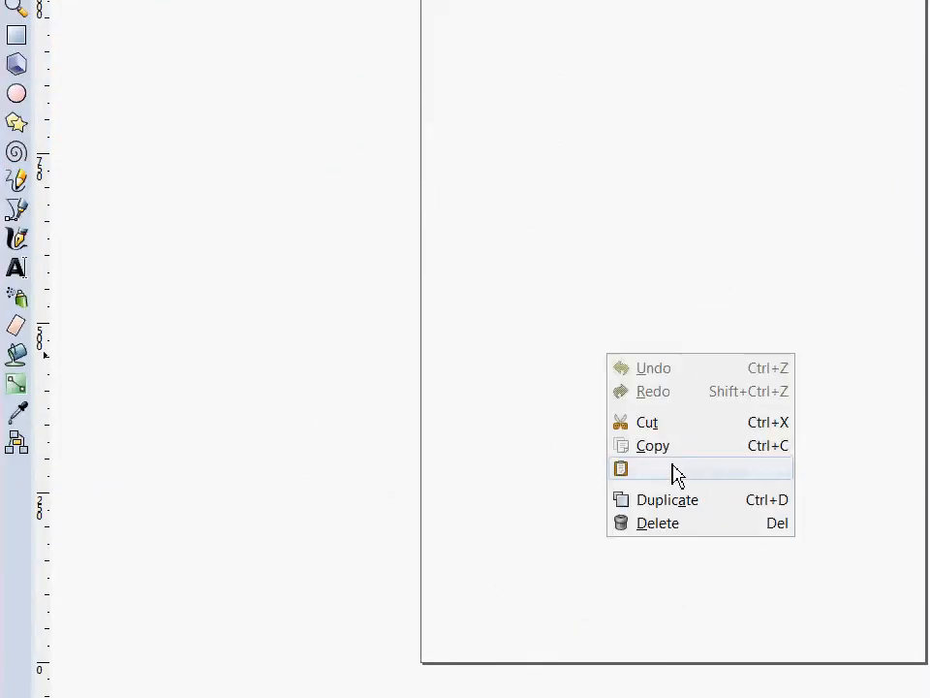
click(658, 467)
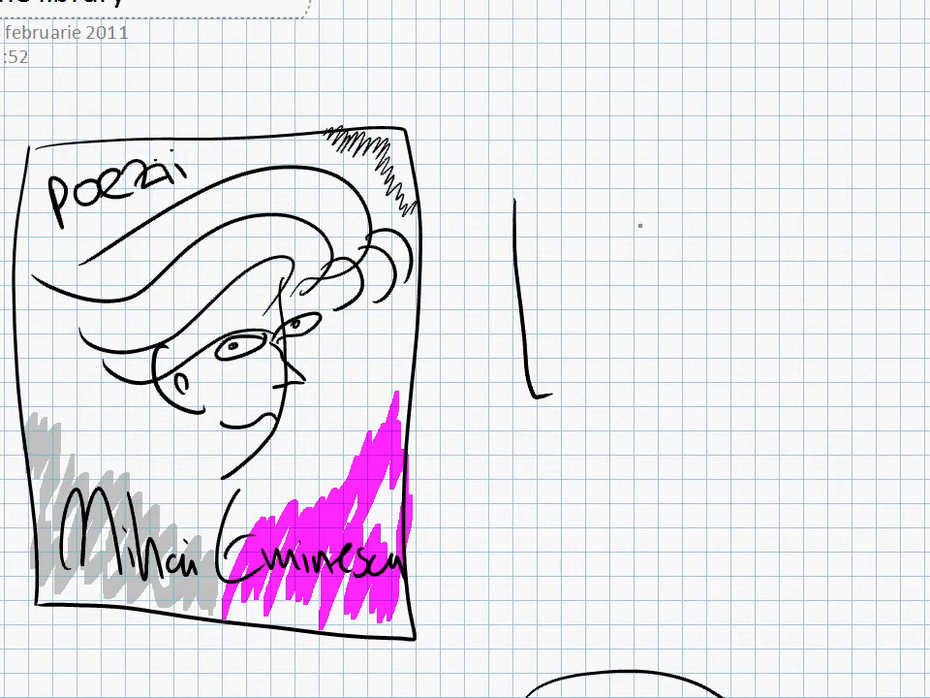
- Draw a single vertical ink stroke to the right of the portrait as a test sample
drag(643, 197, 643, 295)
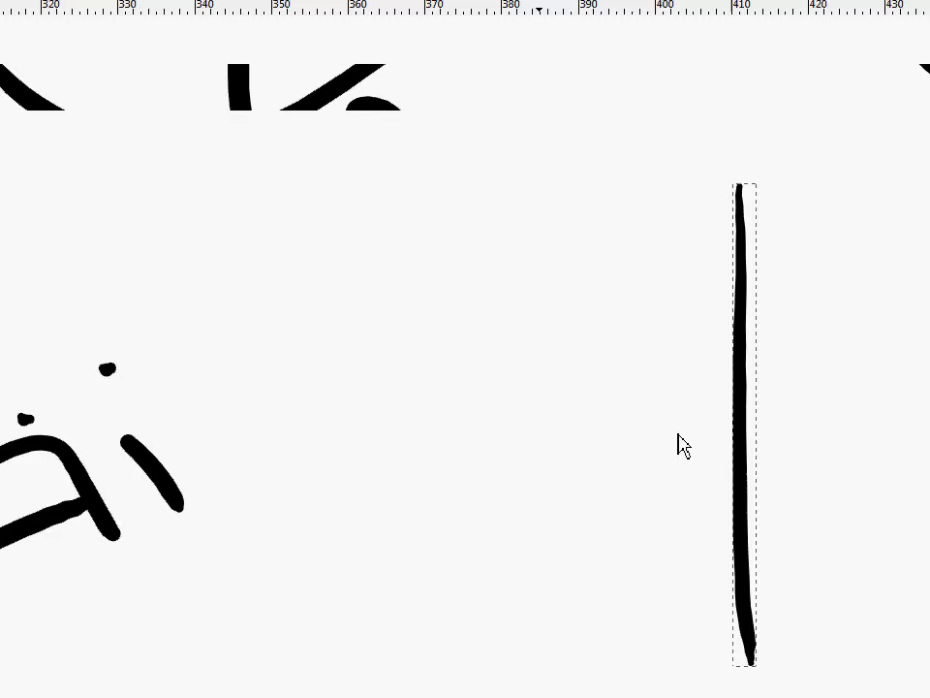
mouse_move(500, 163)
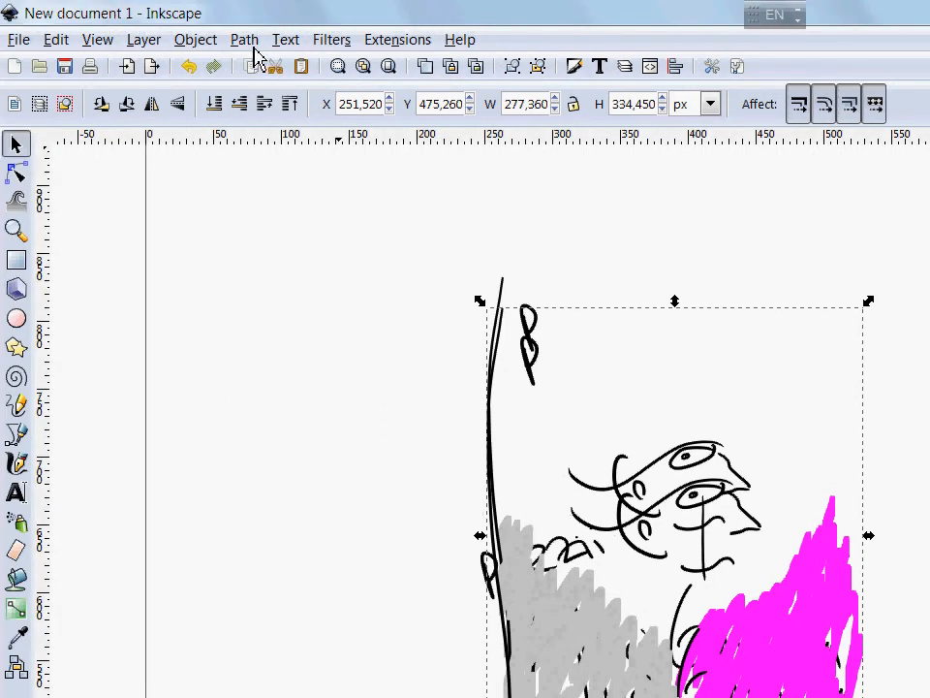
- Run Path > Simplify on the selected 2217-path drawing to reduce its node count
click(244, 39)
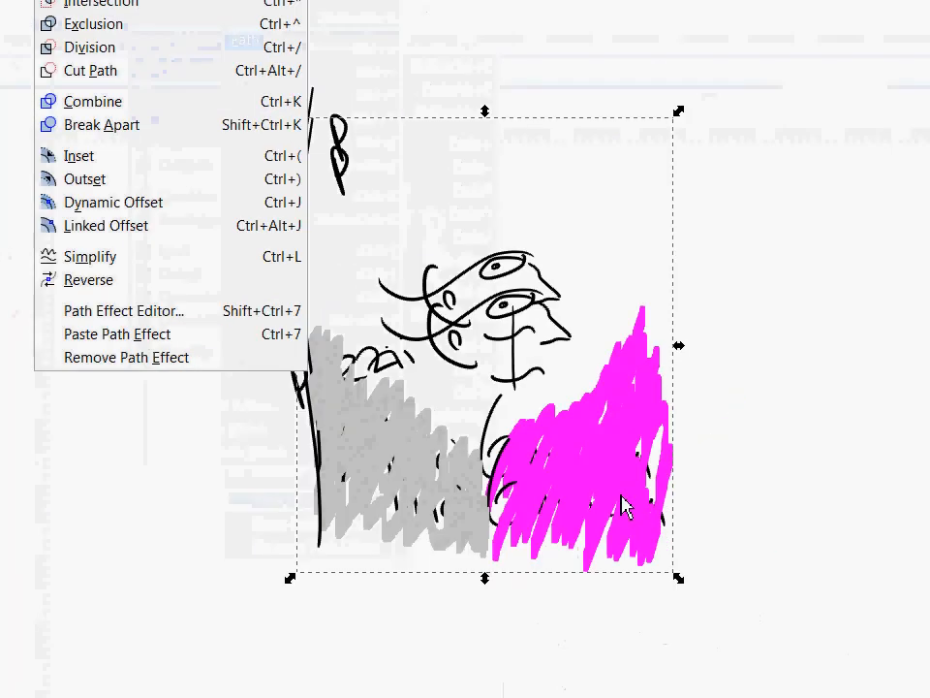
click(89, 256)
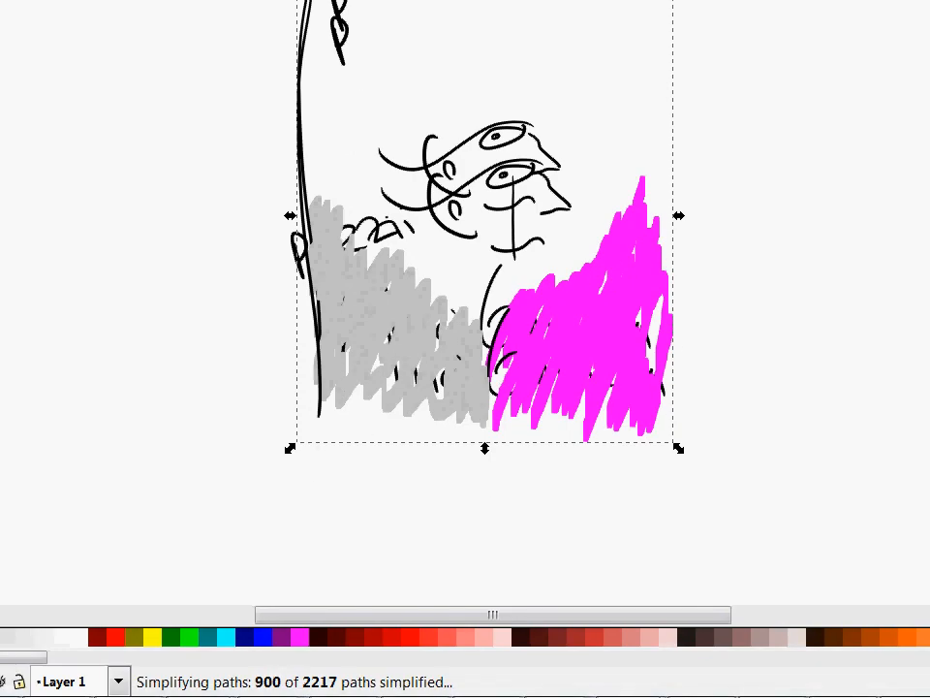